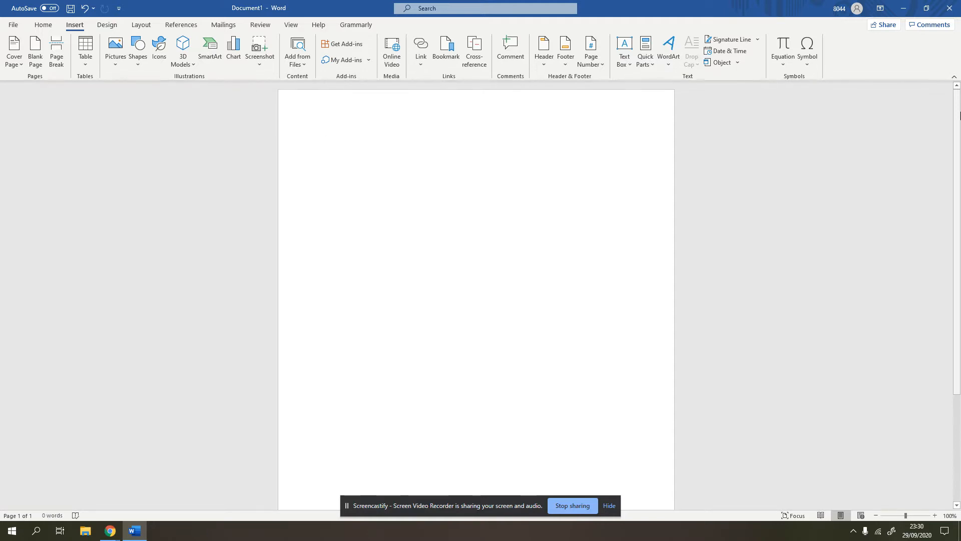
- Open the File backstage showing new-document templates and recent files
click(326, 141)
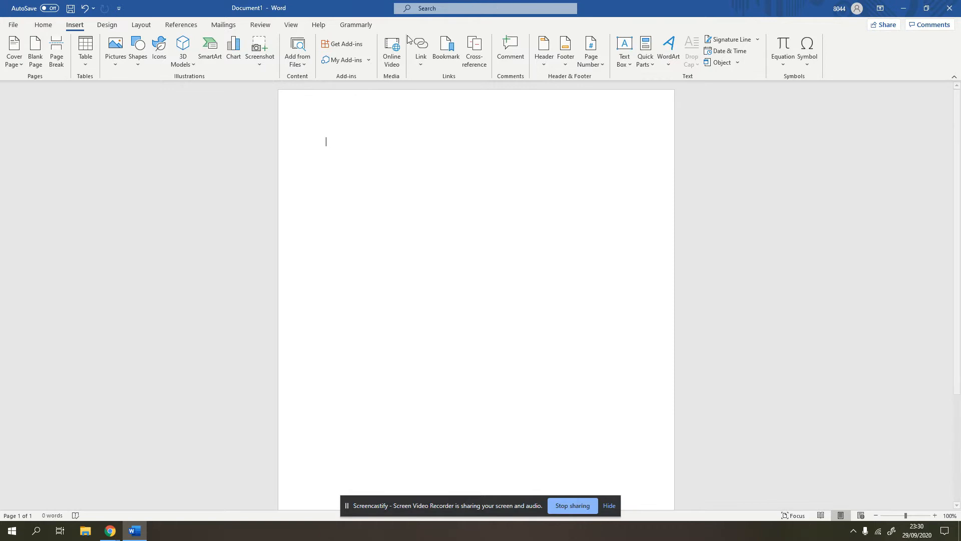
click(12, 25)
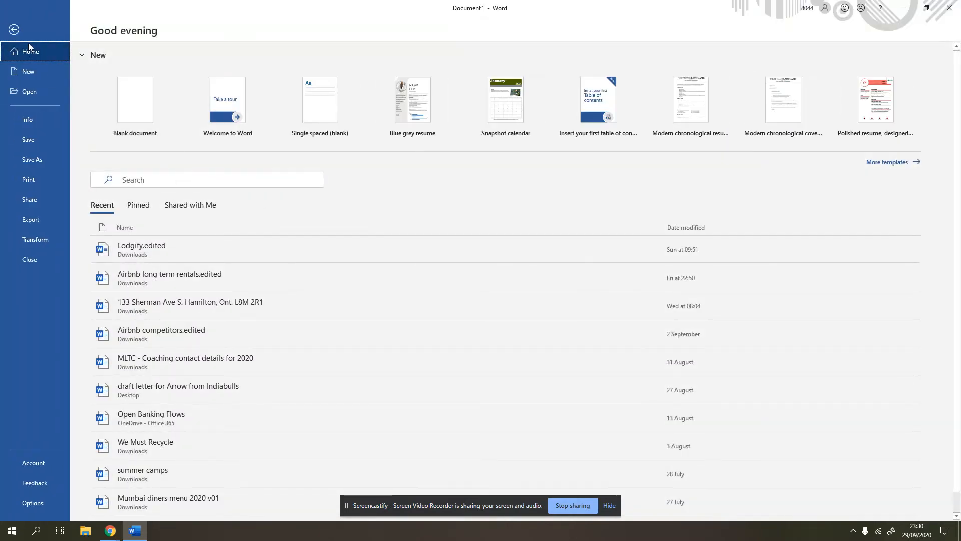
- Create blank Document2 and show the Insert tab commands
click(135, 99)
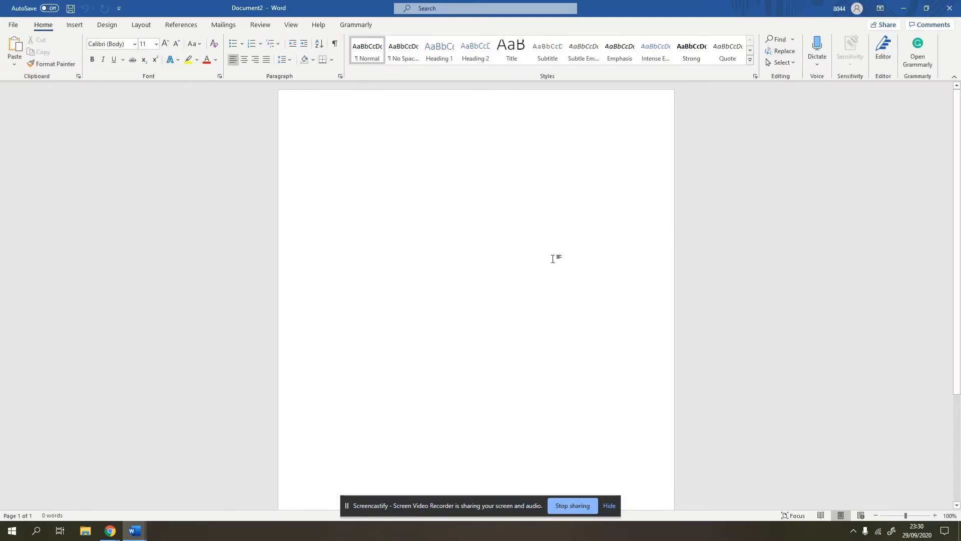
mouse_move(531, 257)
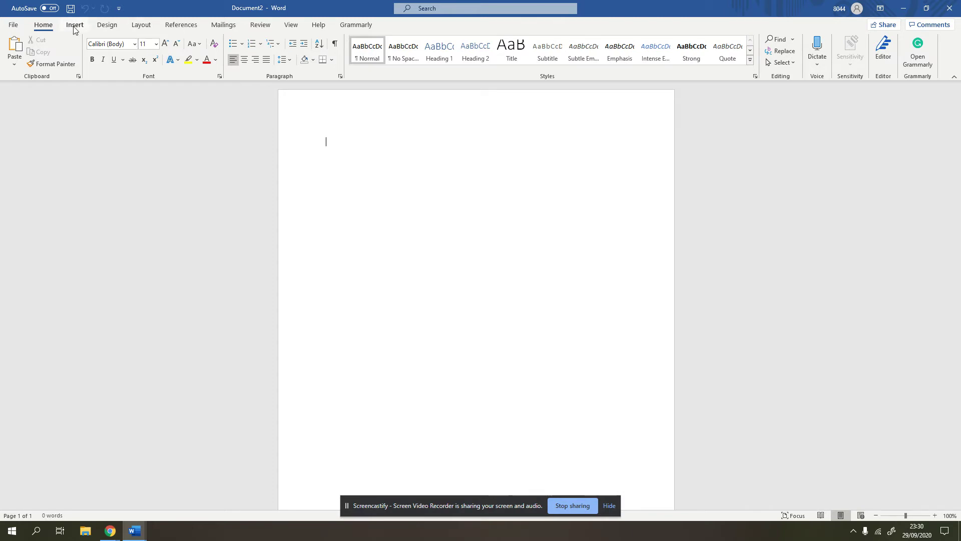
click(74, 24)
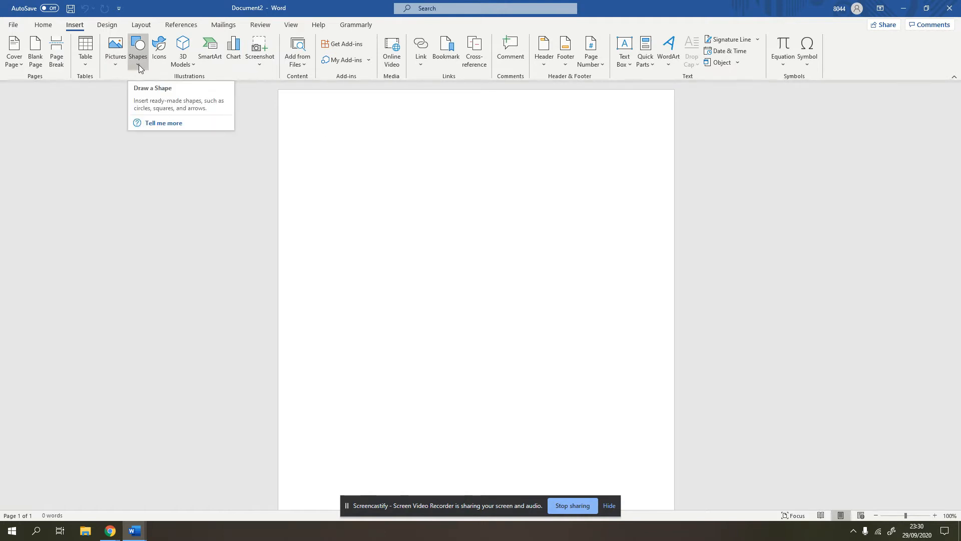
- Open the Shapes gallery listing lines, rectangles, arrows, flowchart and callout shapes
click(138, 52)
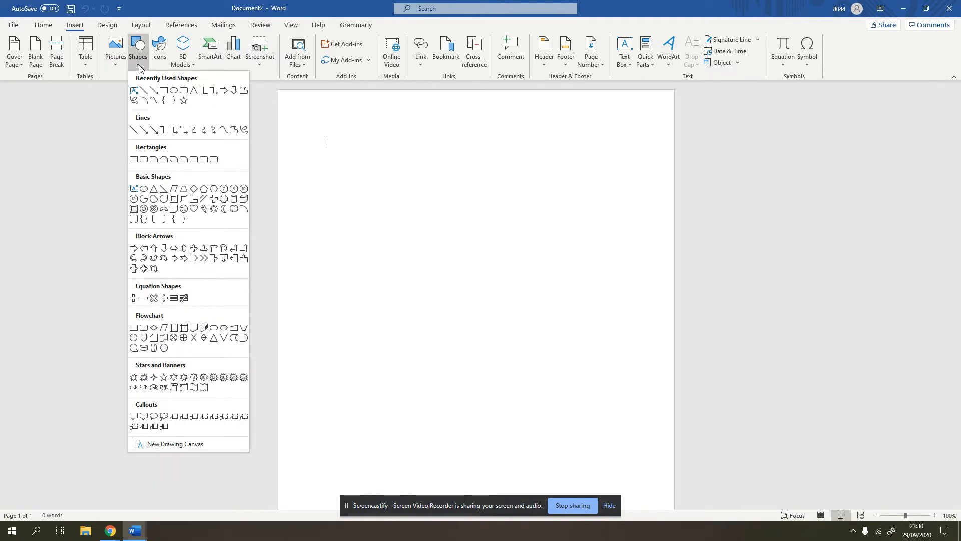
mouse_move(152, 330)
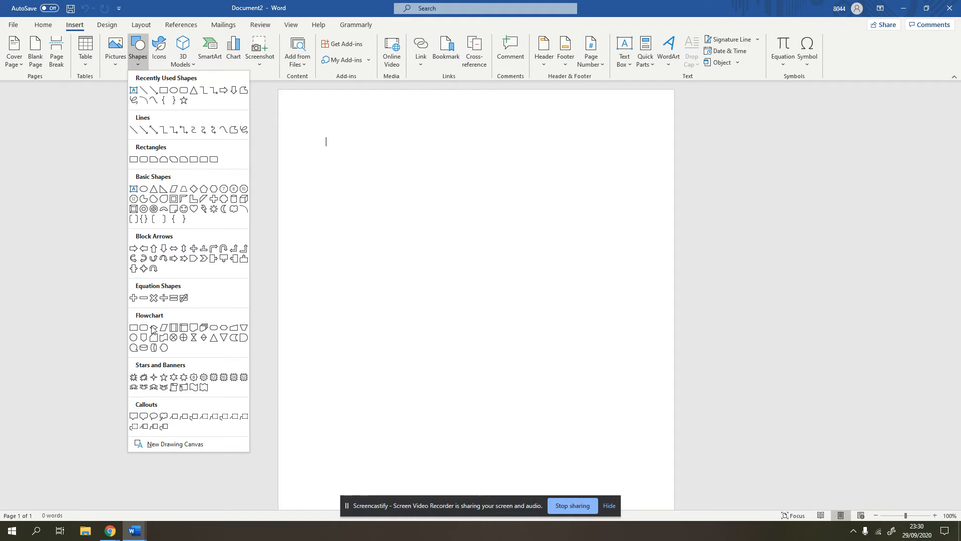
mouse_move(234, 416)
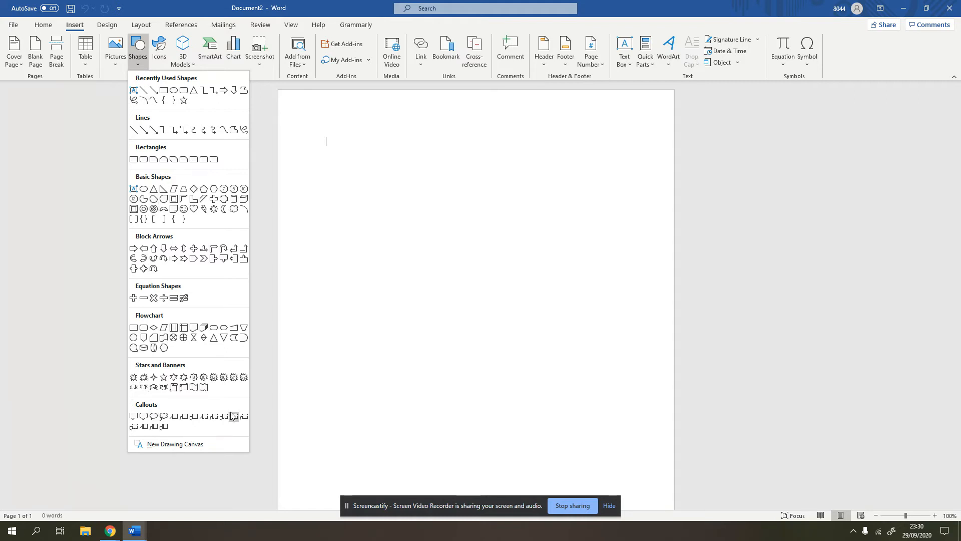
mouse_move(144, 159)
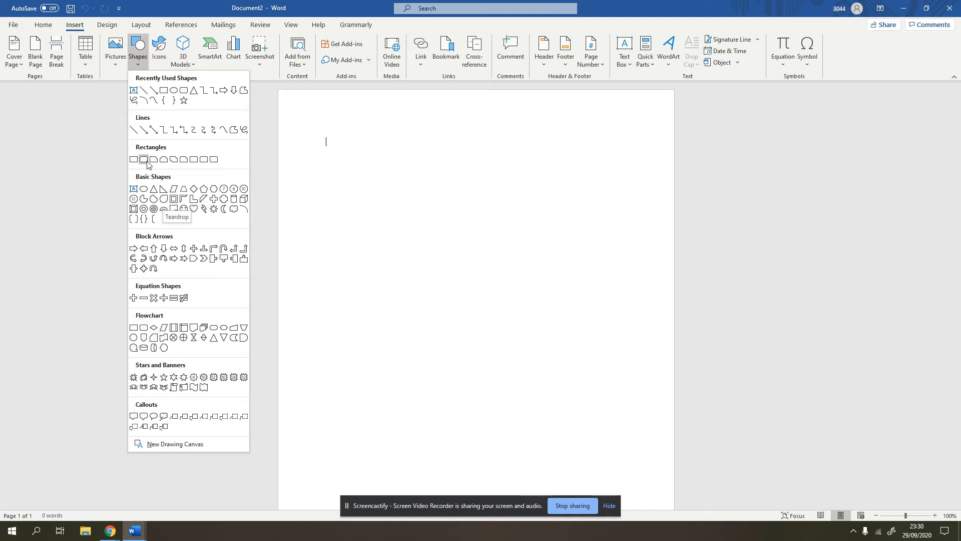
mouse_move(132, 129)
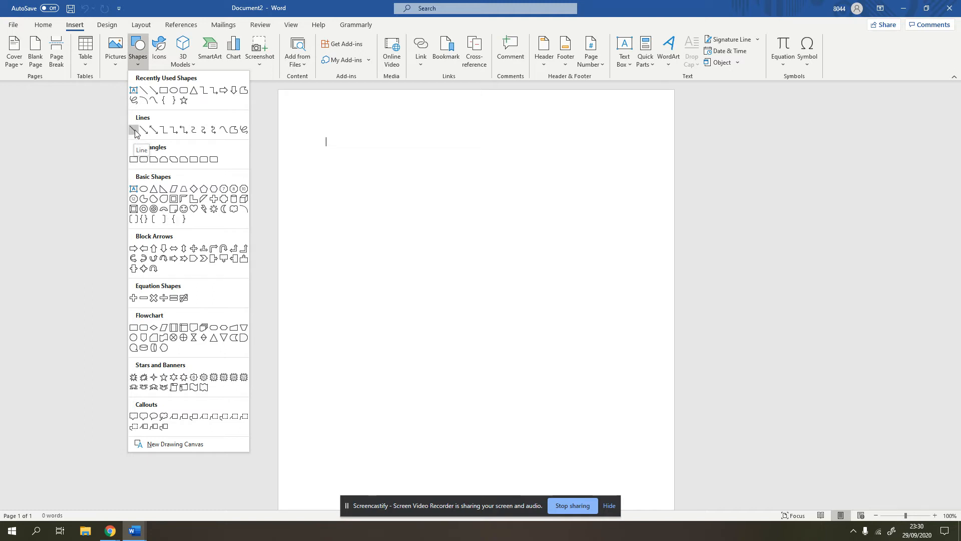
mouse_move(204, 129)
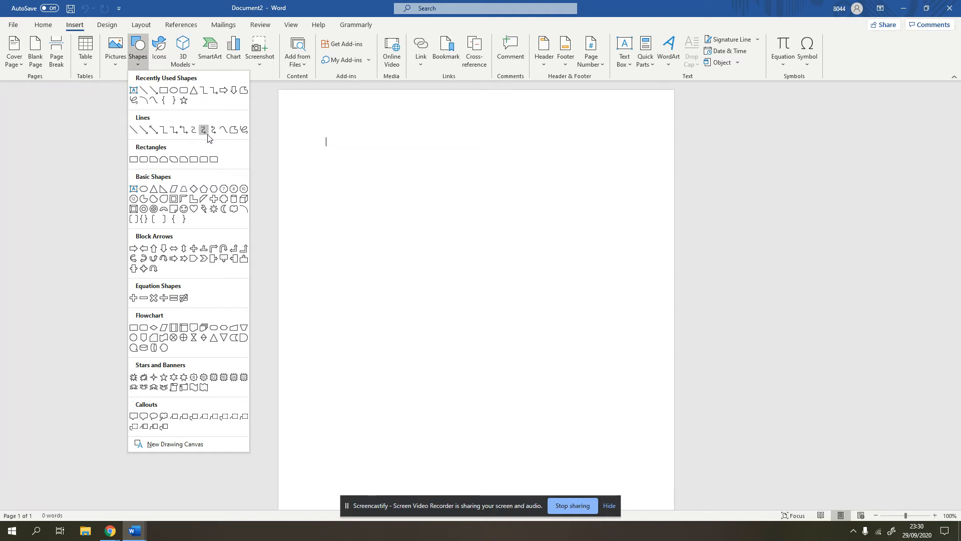
mouse_move(133, 129)
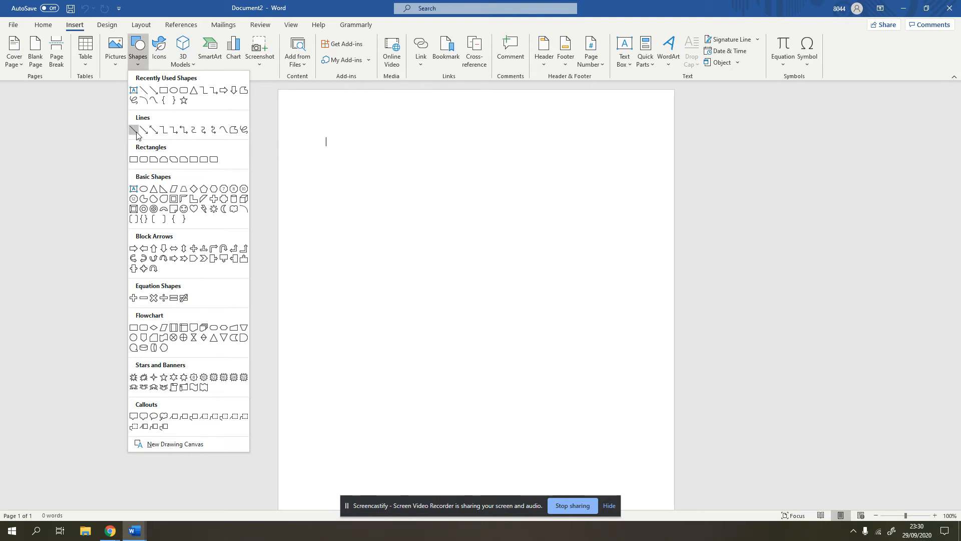
mouse_move(143, 131)
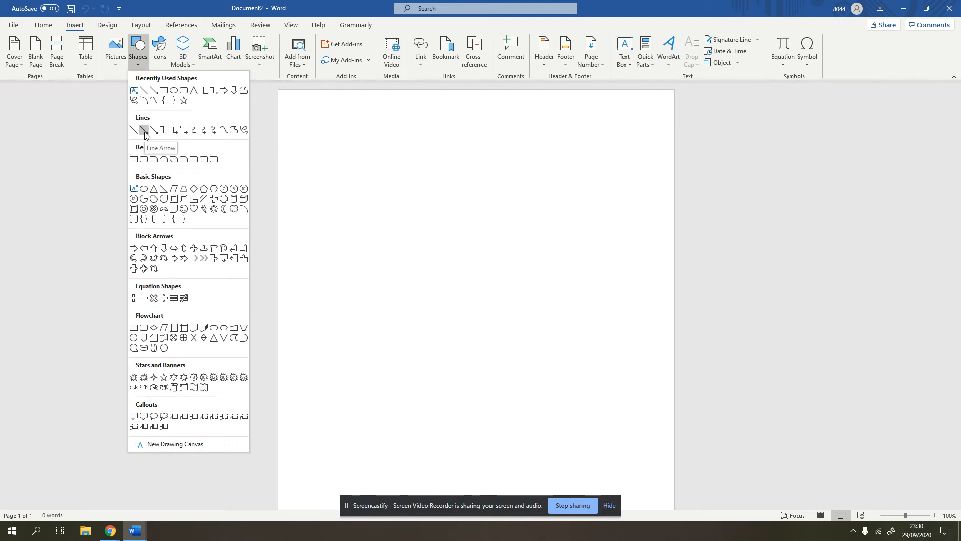
mouse_move(154, 131)
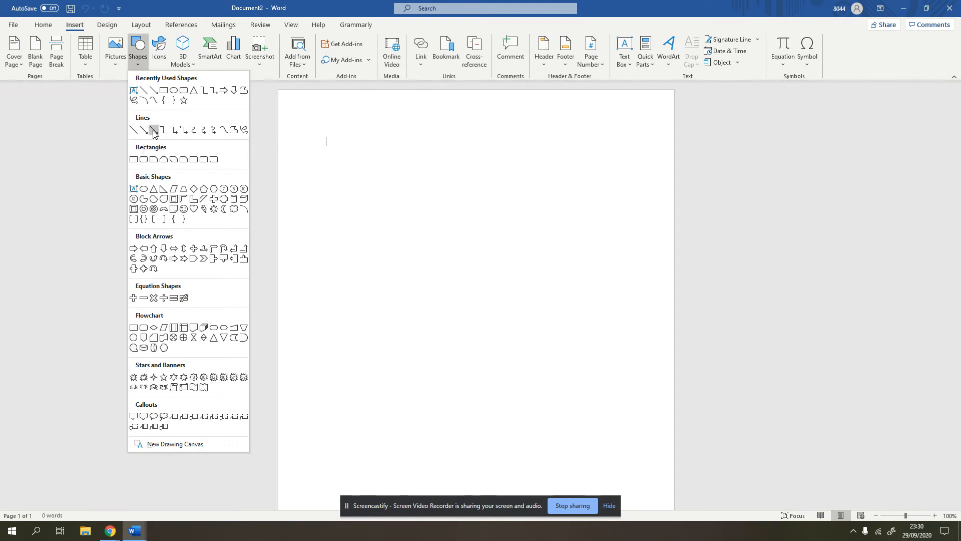
mouse_move(153, 129)
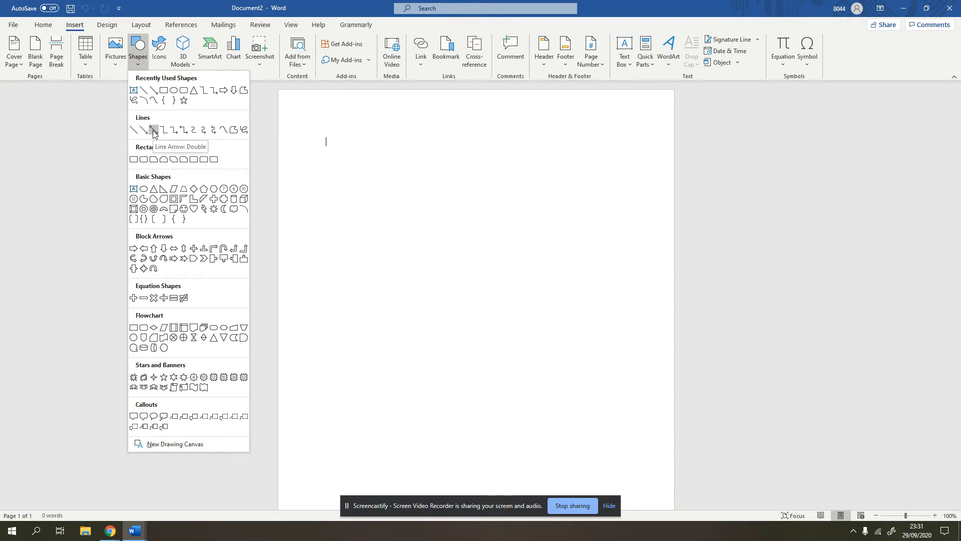
mouse_move(166, 131)
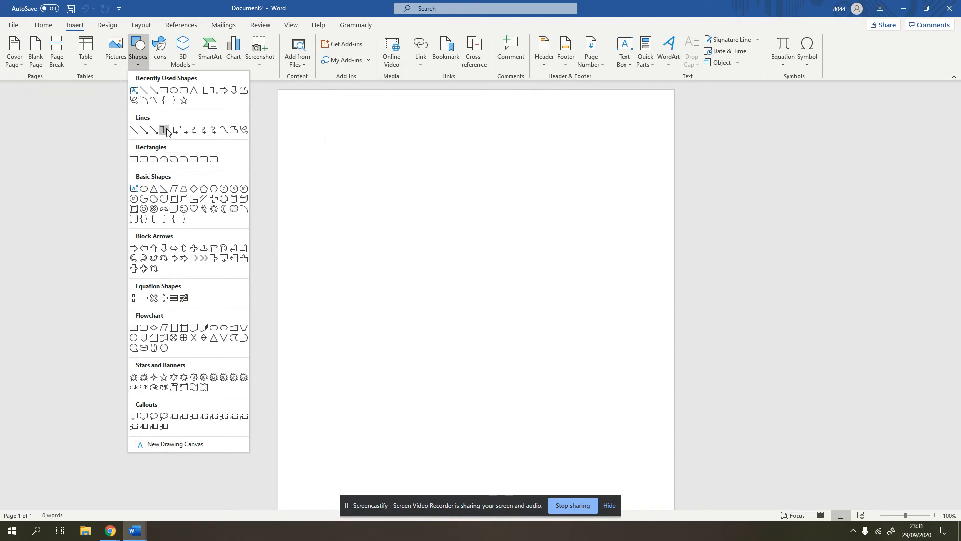
mouse_move(164, 130)
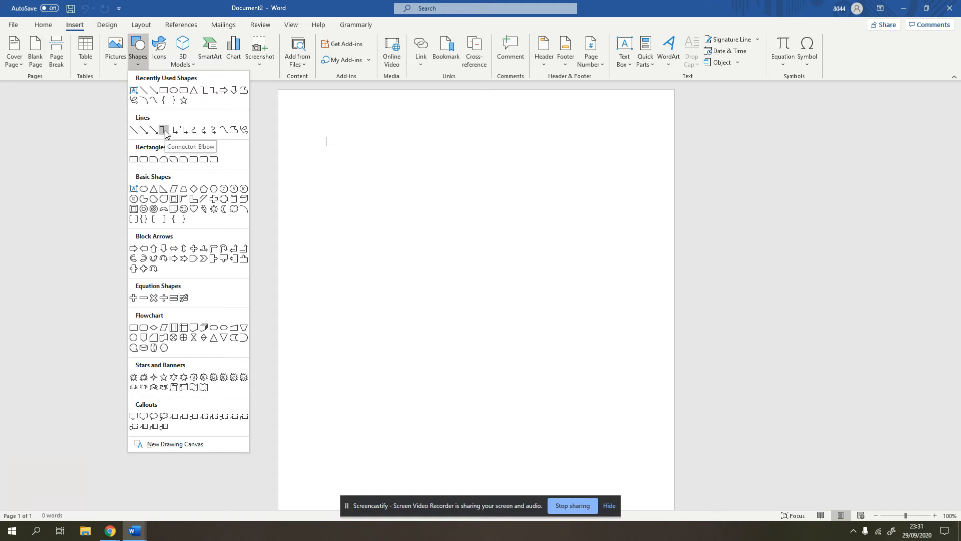
mouse_move(174, 129)
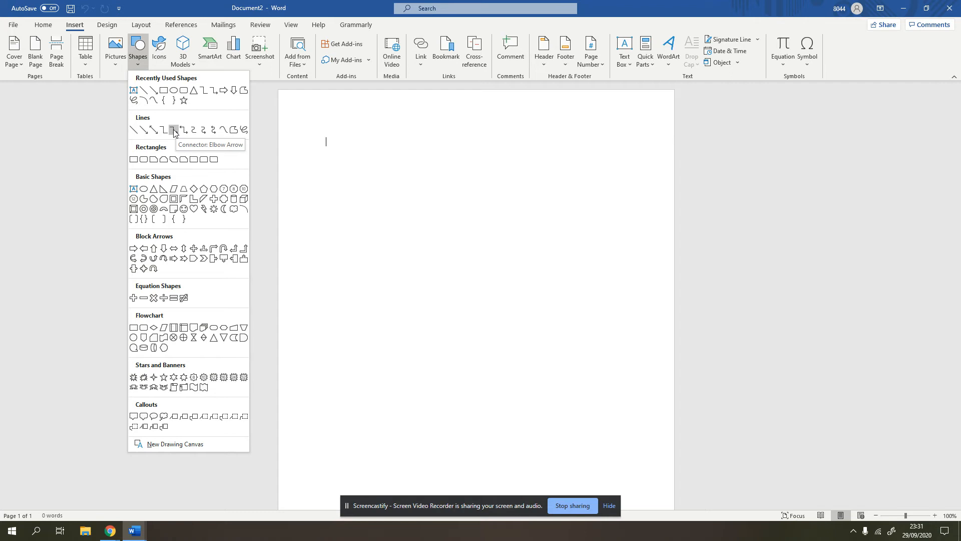
mouse_move(243, 130)
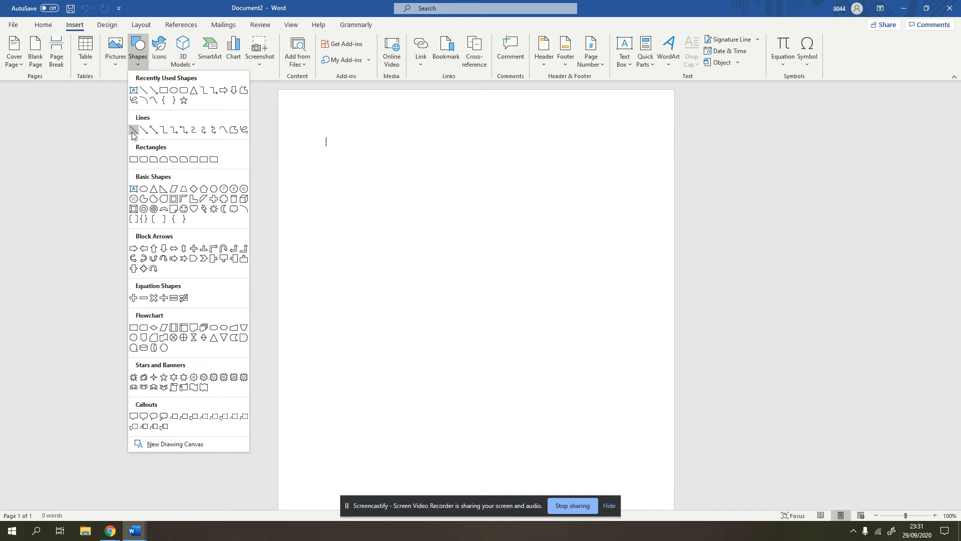
mouse_move(134, 129)
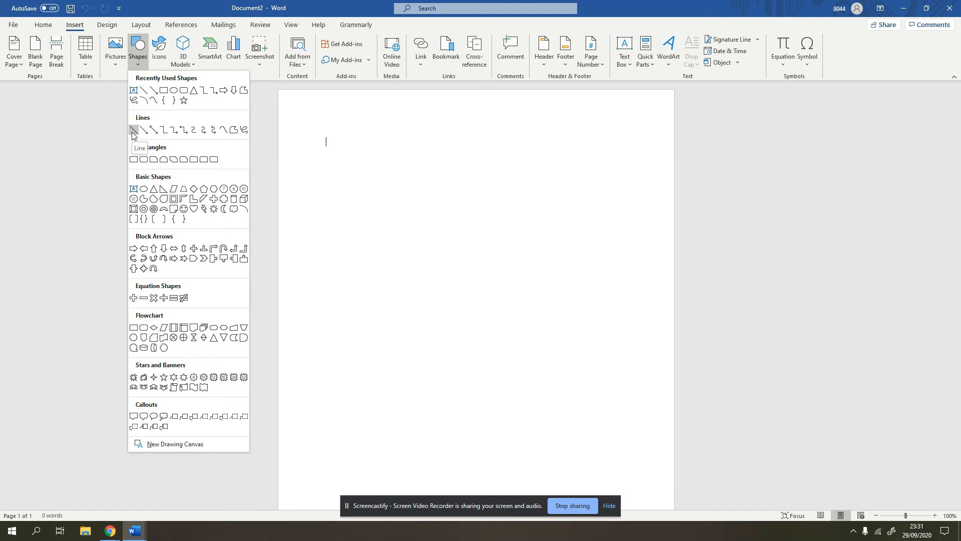
mouse_move(133, 129)
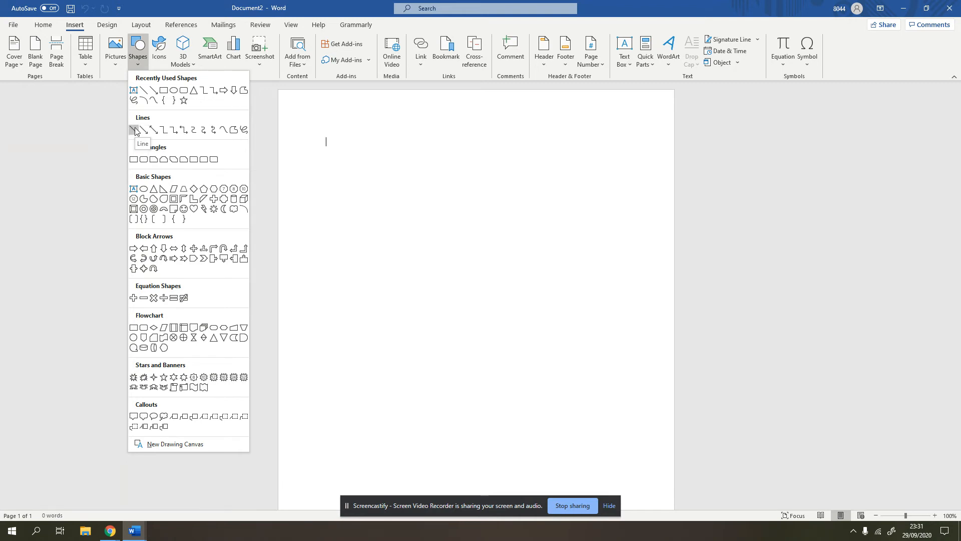
mouse_move(139, 68)
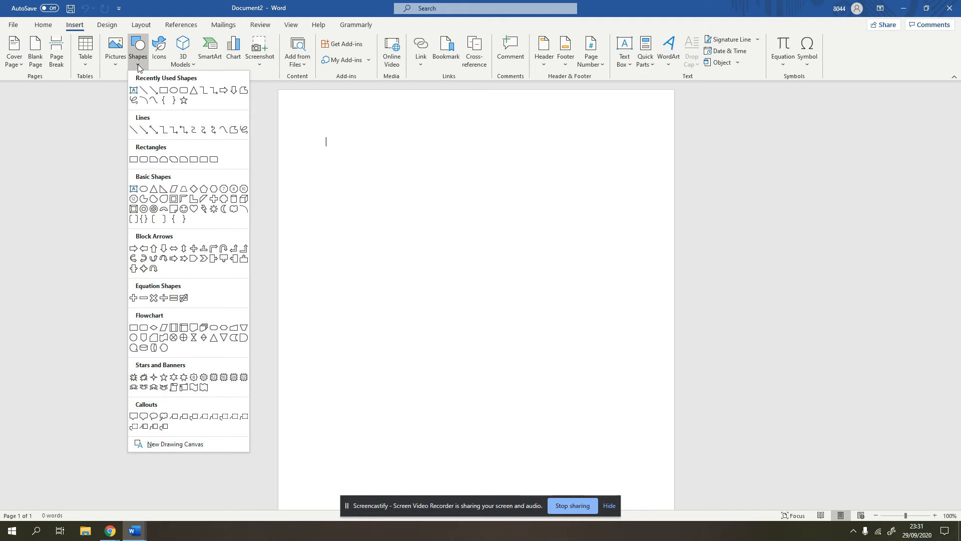
mouse_move(132, 130)
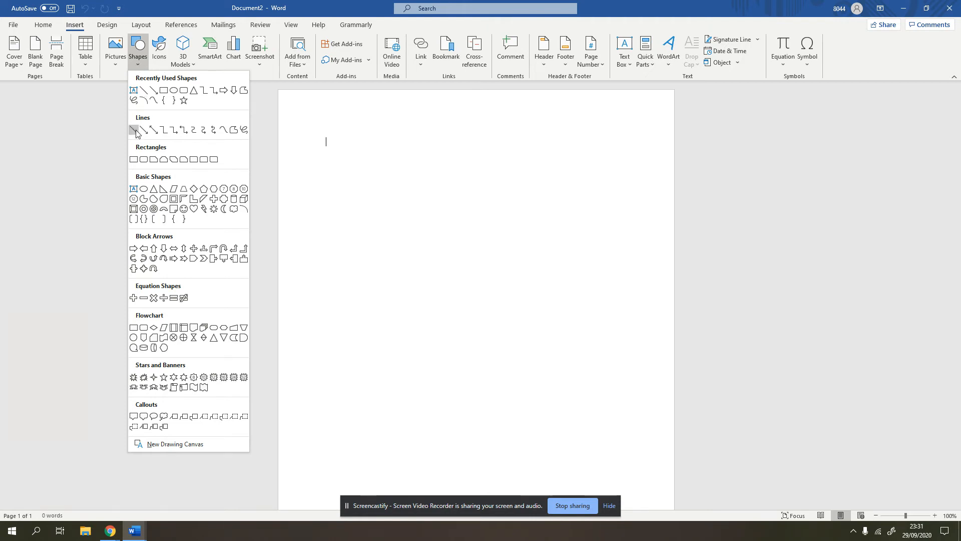
- Draw a long horizontal straight line across the page below the first text line
click(134, 129)
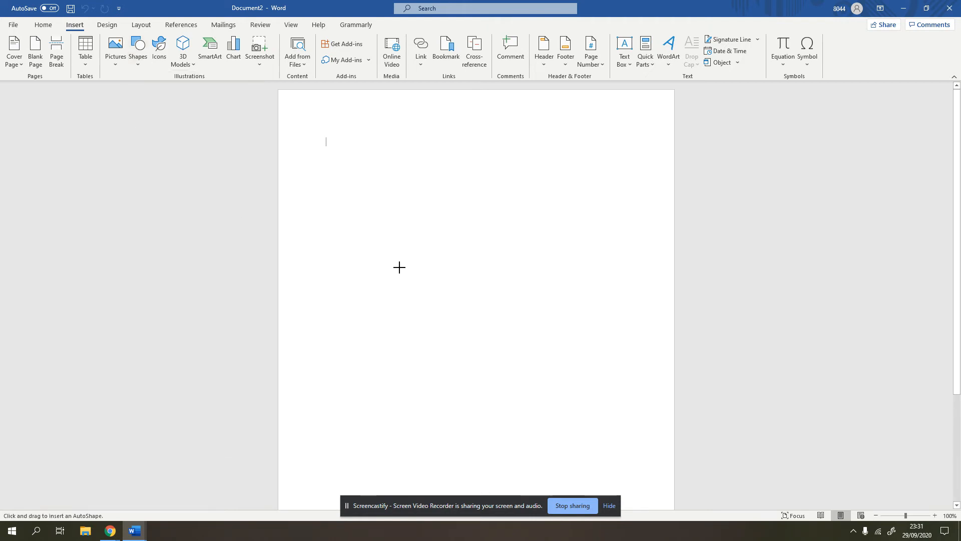
mouse_move(370, 201)
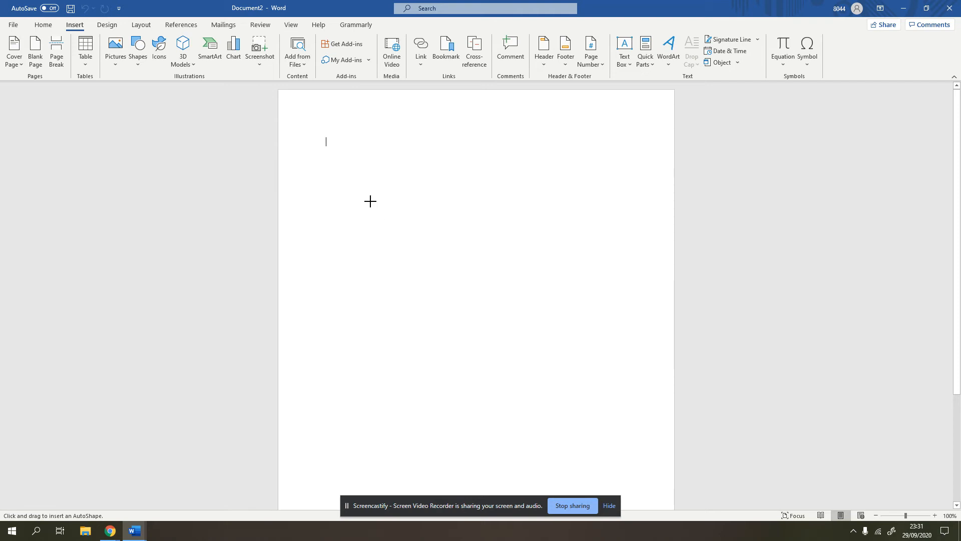
mouse_move(325, 145)
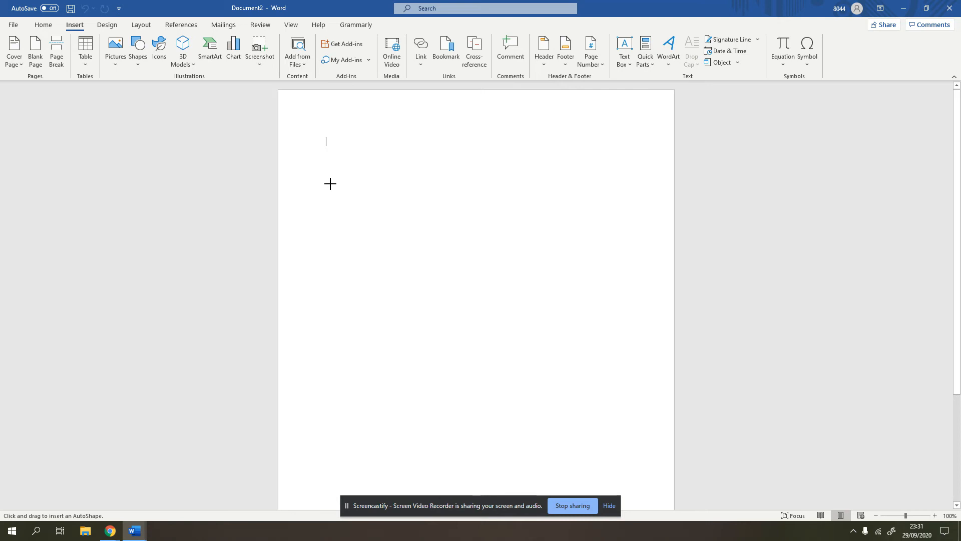
mouse_move(326, 205)
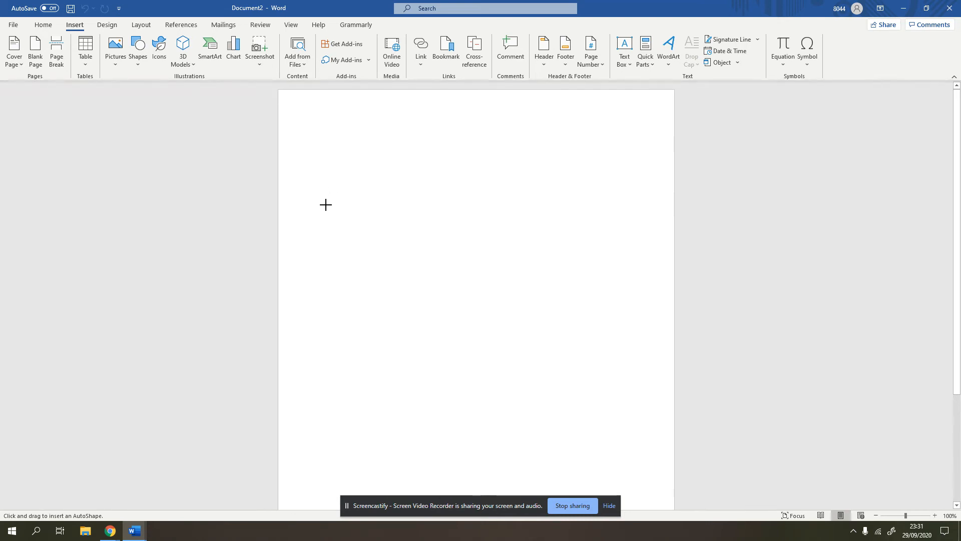
click(326, 142)
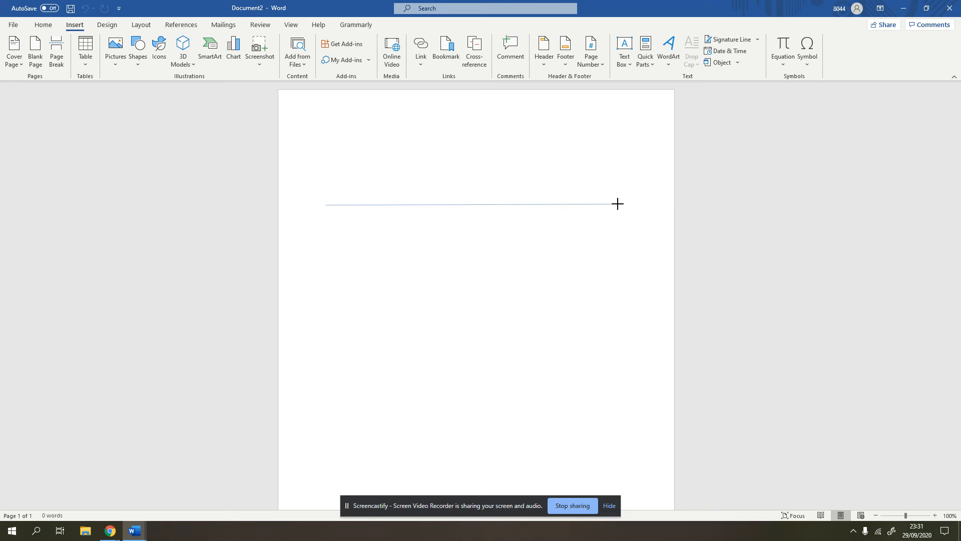
click(43, 25)
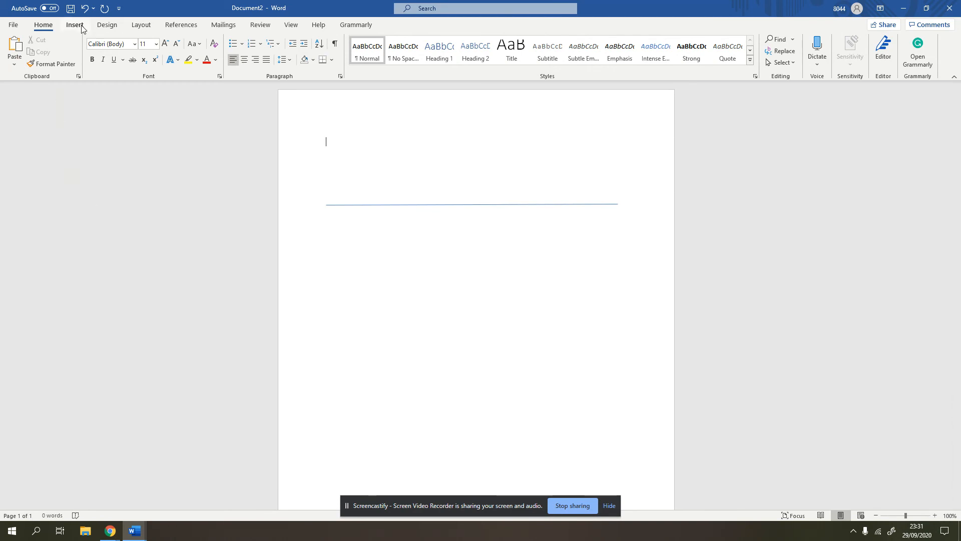
- Draw a horizontal Line Arrow below the plain line, then deselect it
click(74, 25)
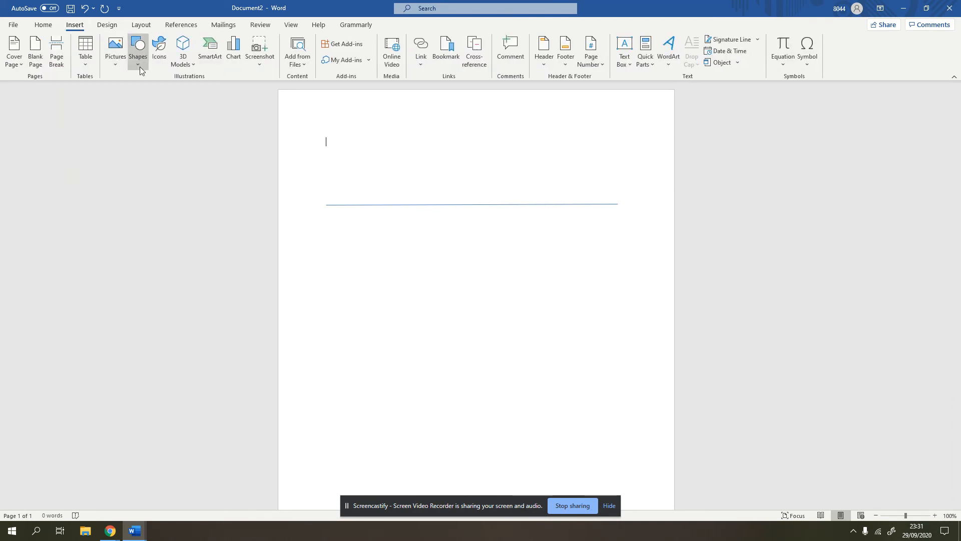
click(138, 49)
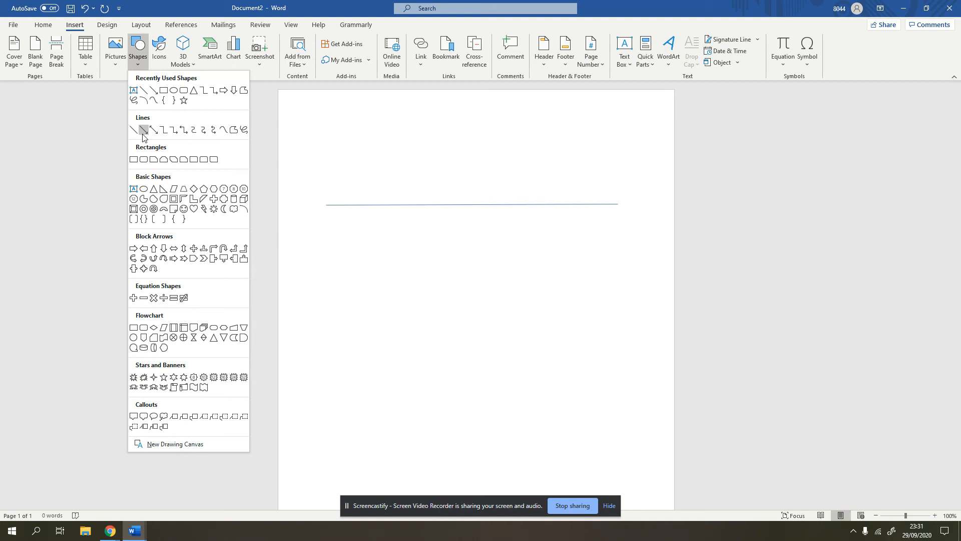
click(142, 129)
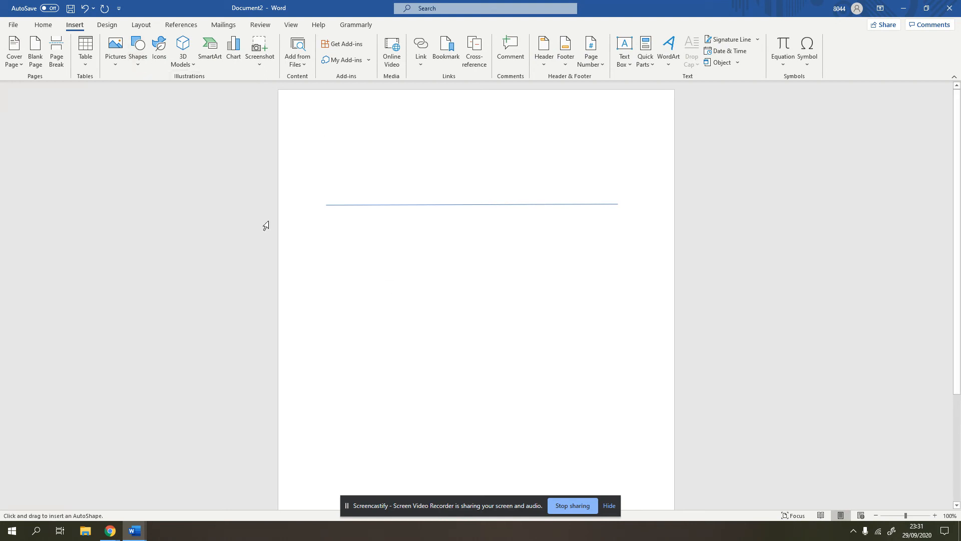
click(138, 49)
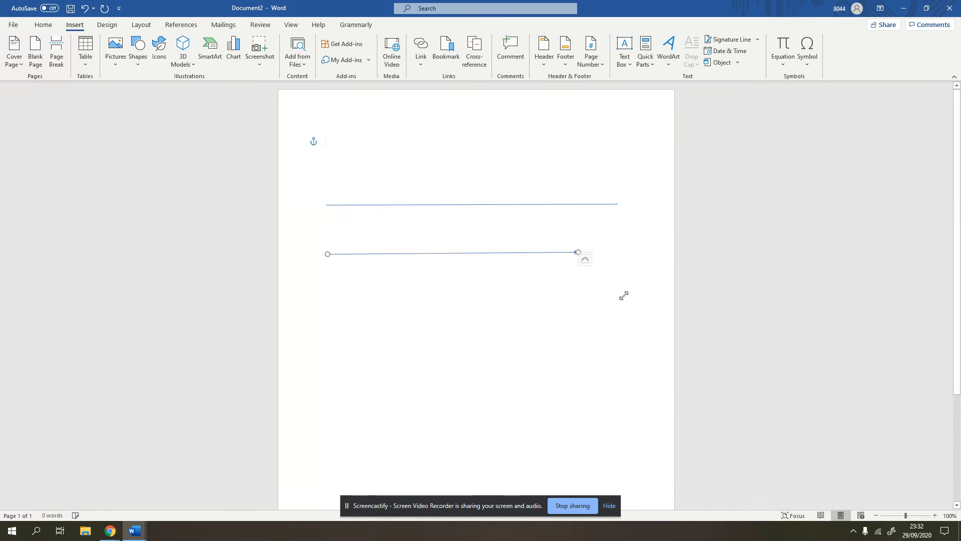
click(43, 25)
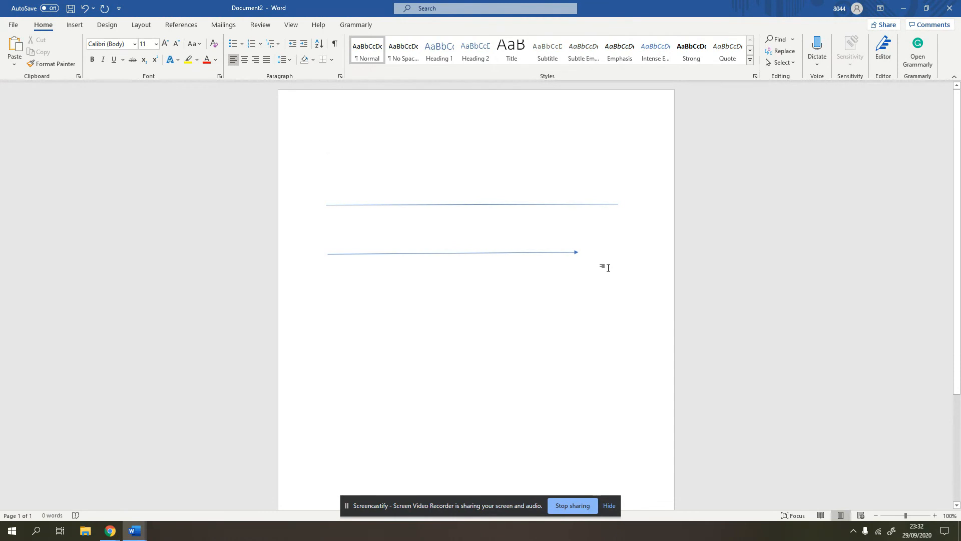
mouse_move(861, 112)
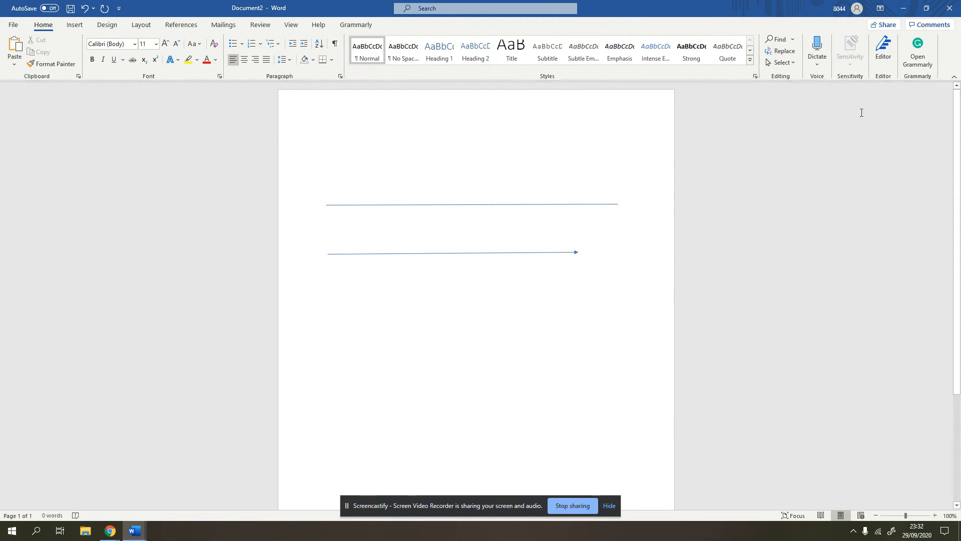